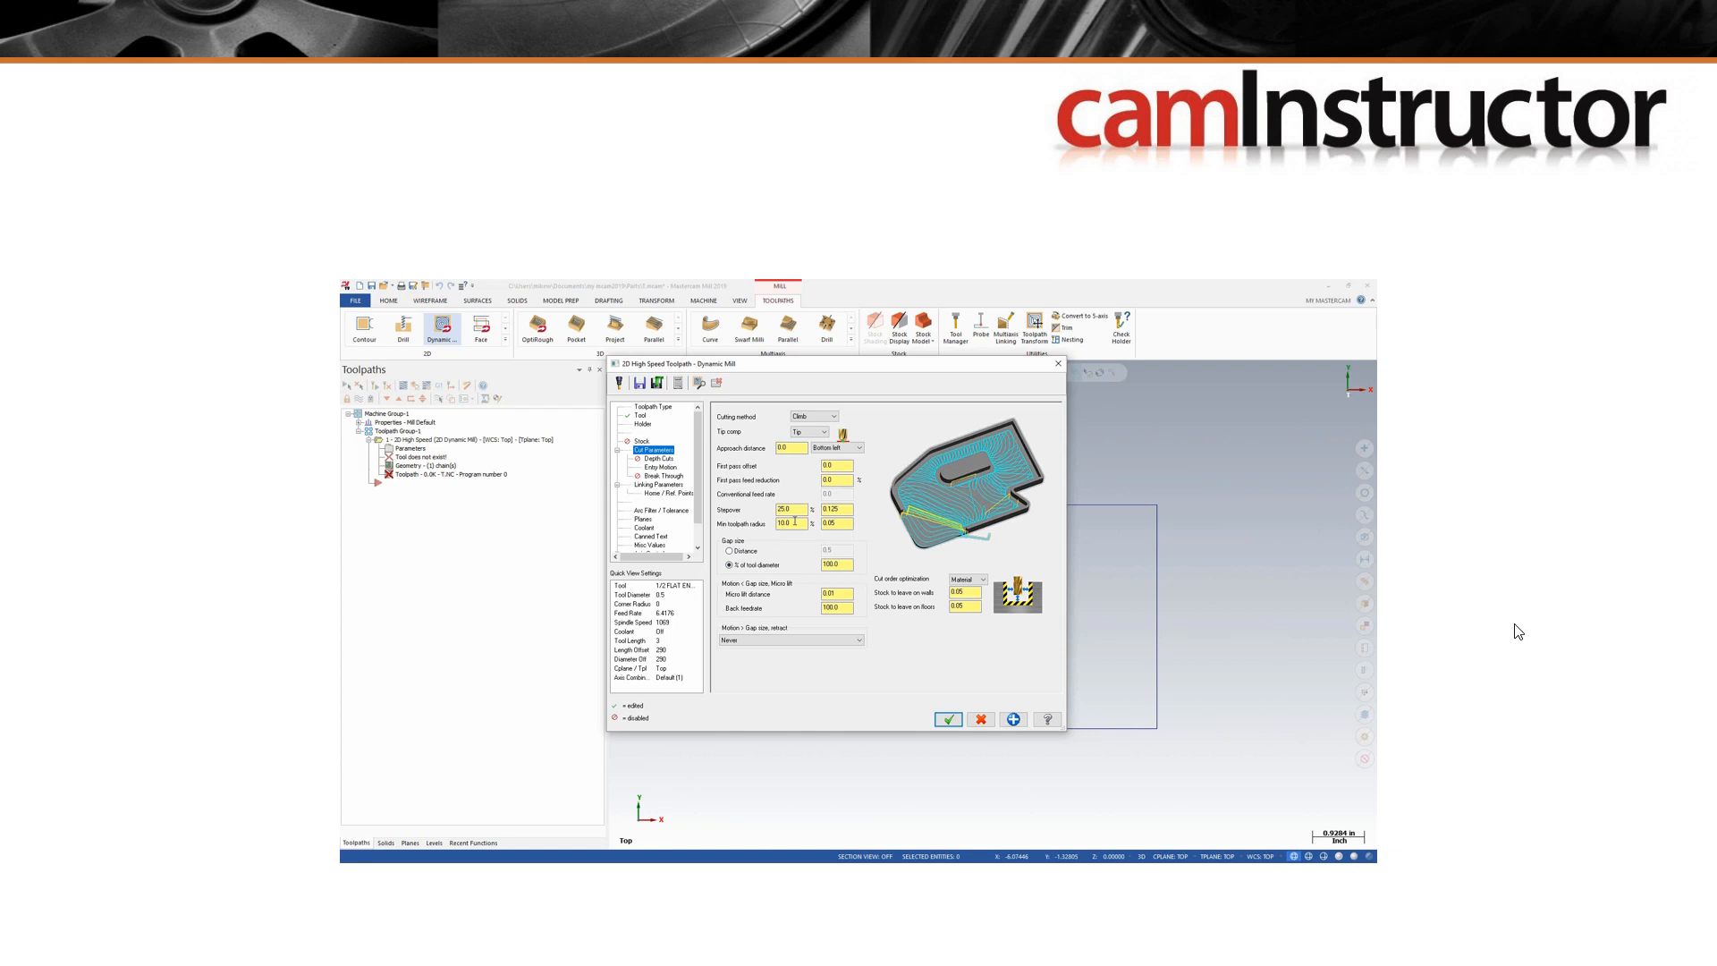
- Leave the 2D High Speed Dynamic Mill dialog and show the cutter-geometry sketch with the 36.87° engagement angle from cos(A)=A/H
{"action": "left_click", "coordinate": [948, 719]}
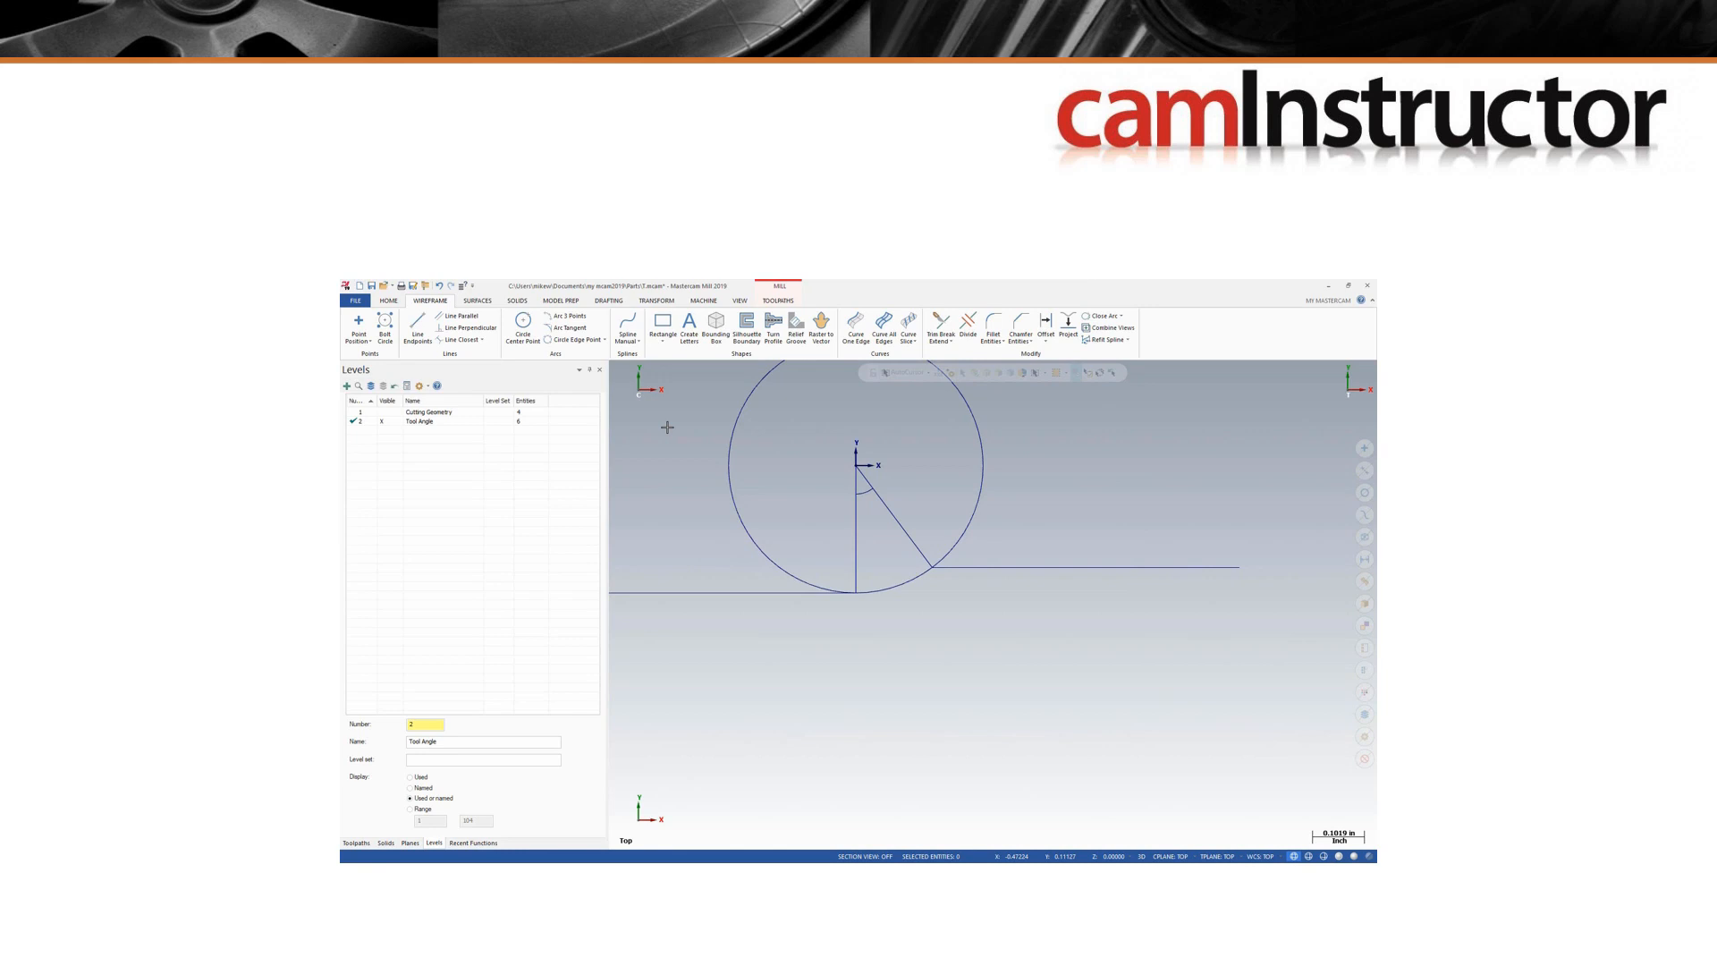
{"action": "left_click", "coordinate": [608, 300]}
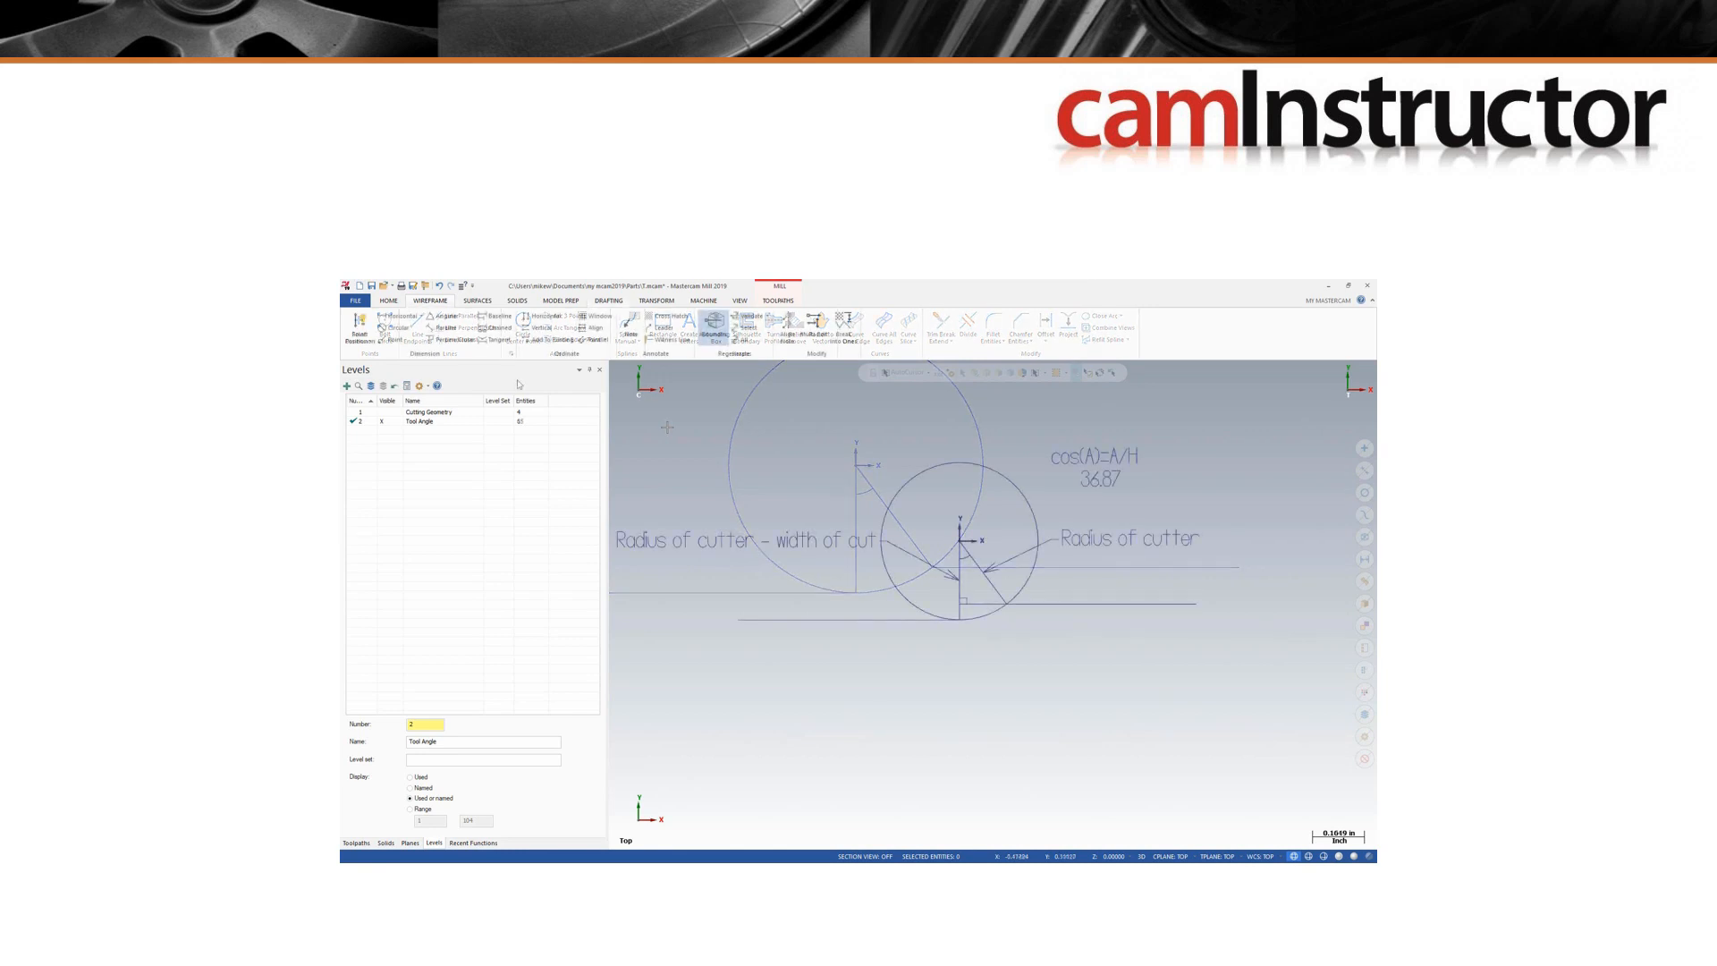